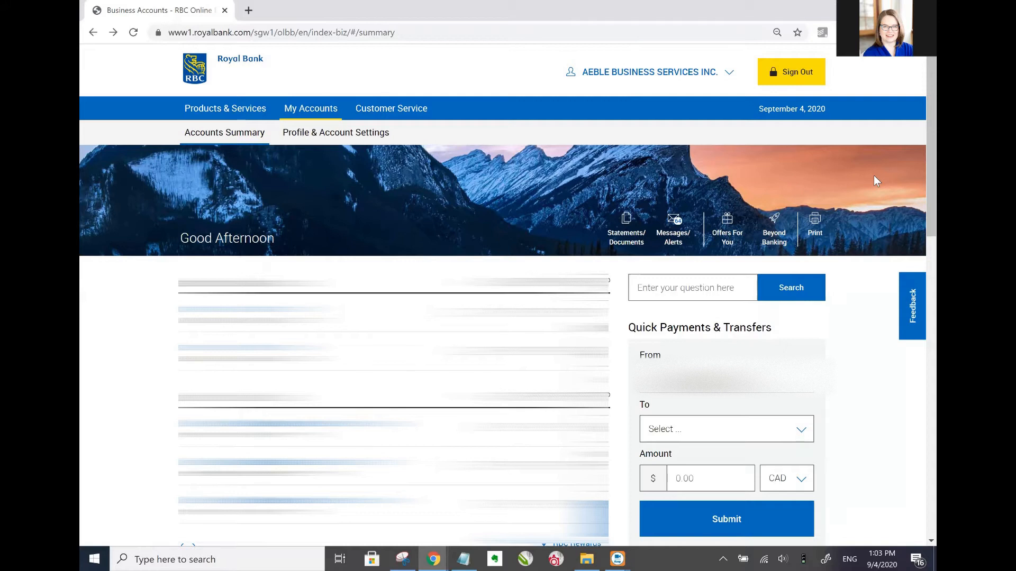
From Pay Bills & Transfer Funds, choose 'Register for Interac e-Transfer Autodeposit' under Related Services
{"action": "scroll", "scroll_direction": "down", "scroll_amount": 3}
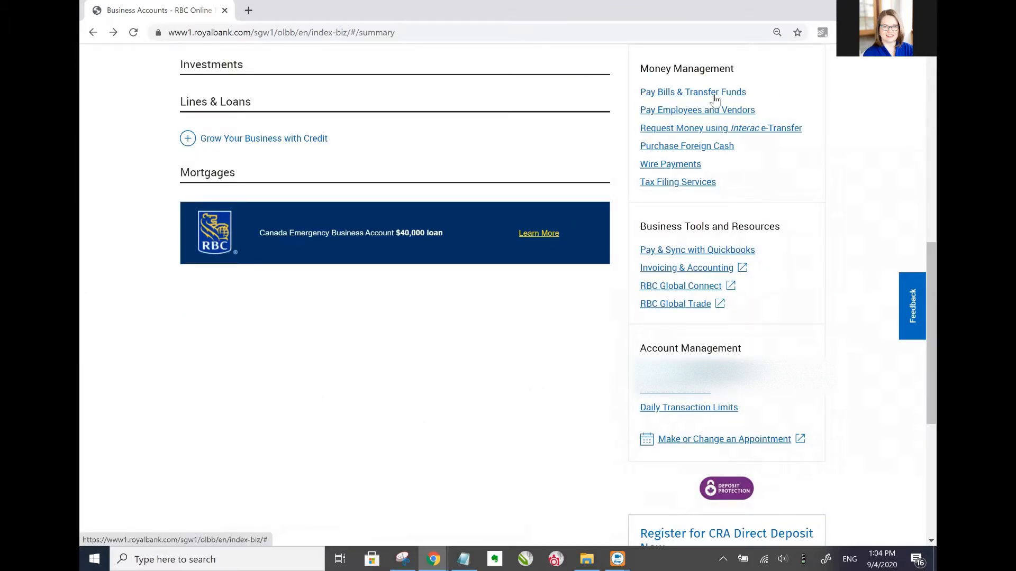
{"action": "left_click", "coordinate": [692, 91]}
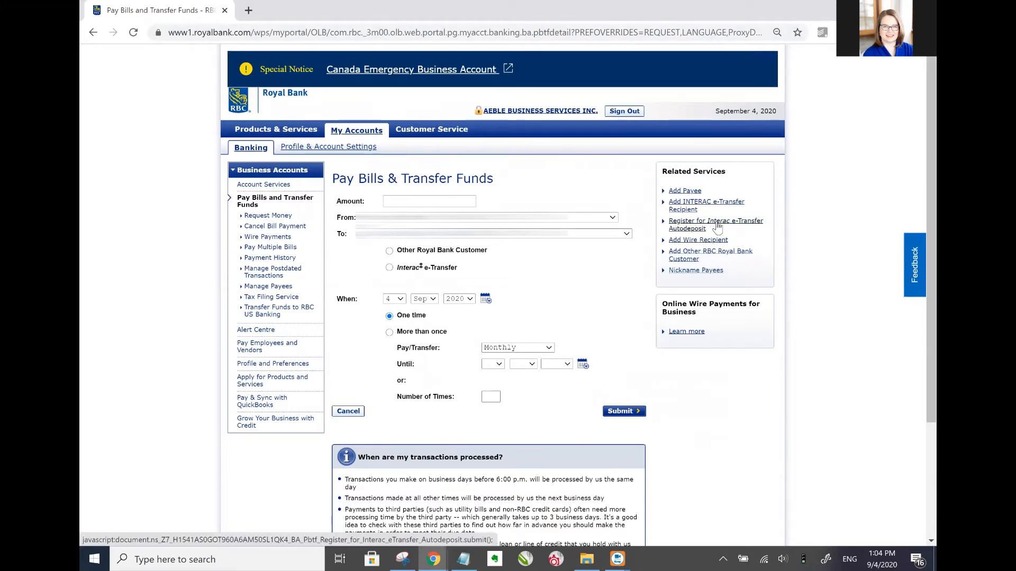
{"action": "mouse_move", "coordinate": [715, 225]}
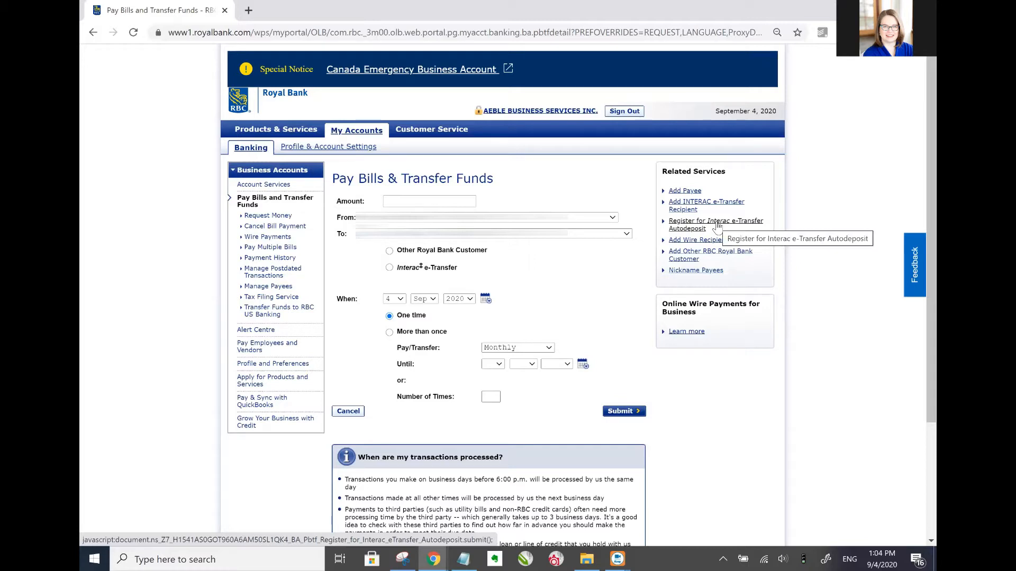
{"action": "left_click", "coordinate": [716, 224]}
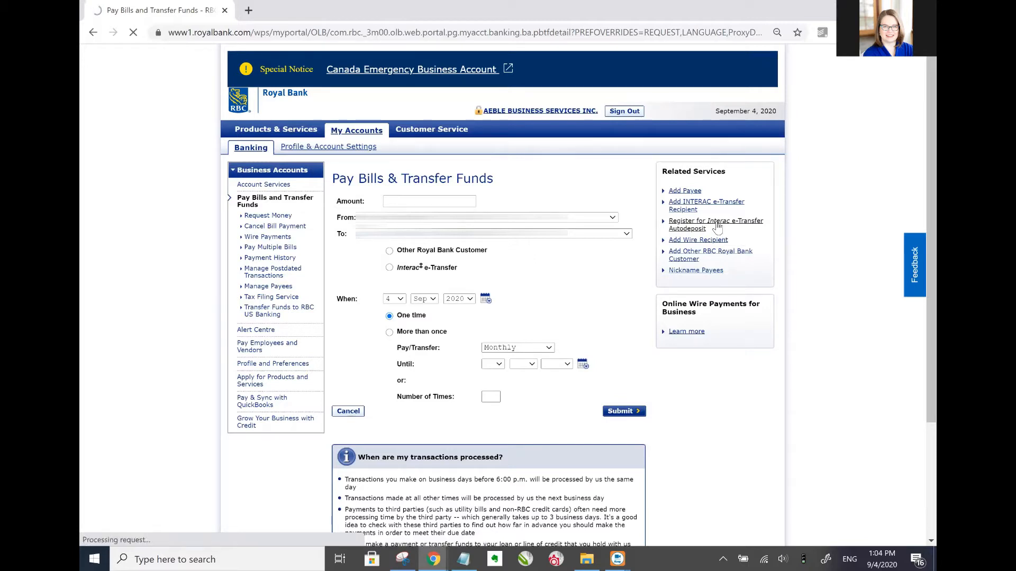
Load the Autodeposit registration page showing five of ten addresses registered
{"action": "left_click", "coordinate": [715, 224]}
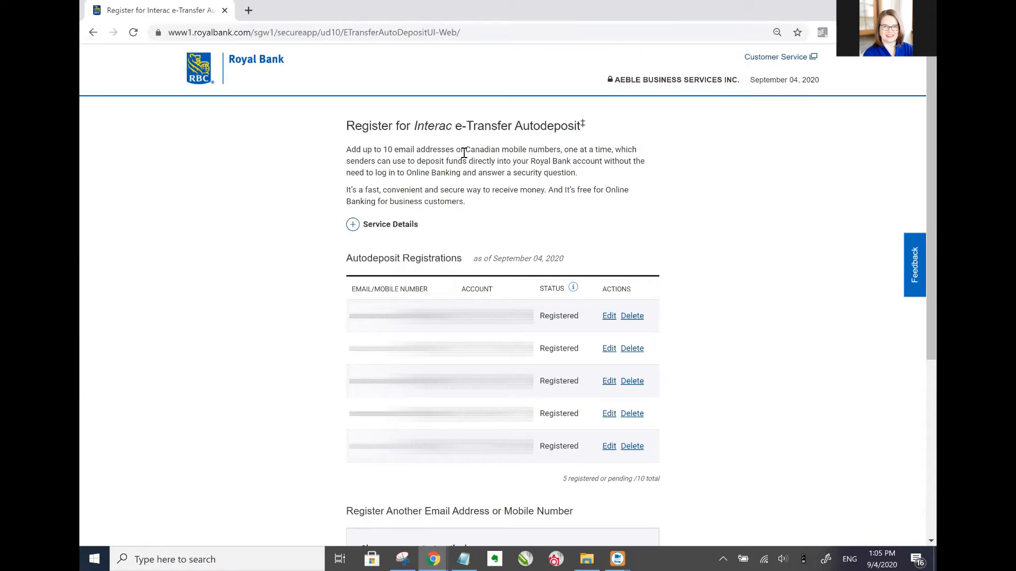
{"action": "mouse_move", "coordinate": [560, 150]}
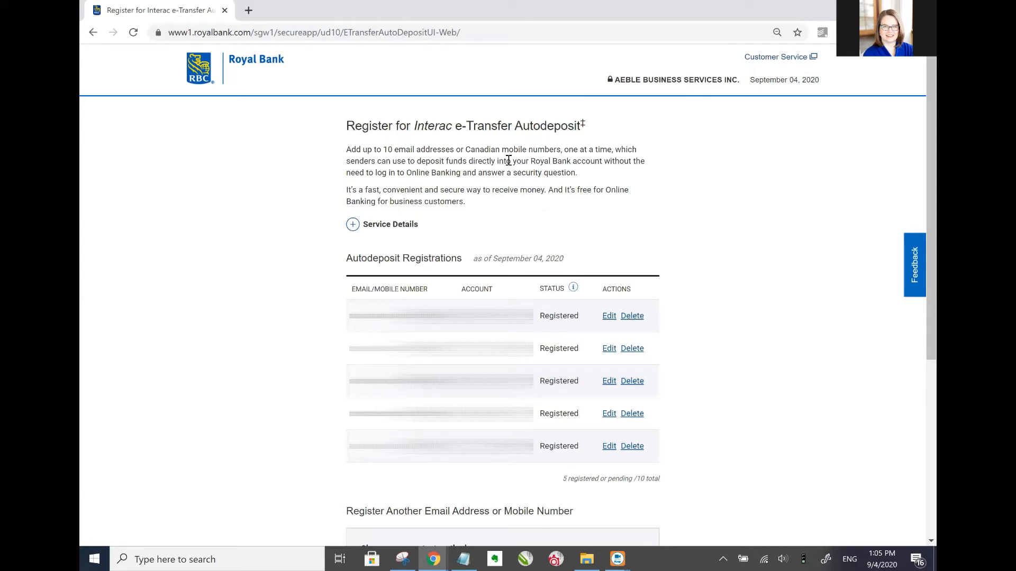
{"action": "mouse_move", "coordinate": [485, 172]}
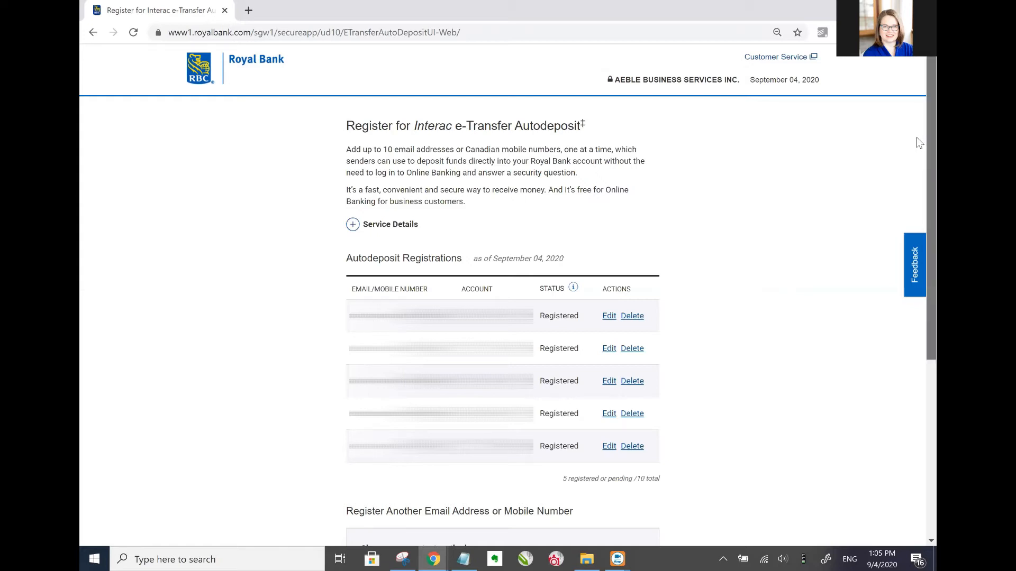
Enter the new email 'bgar…' with the chequing account for deposits, and continue
{"action": "scroll", "scroll_direction": "down", "scroll_amount": 3}
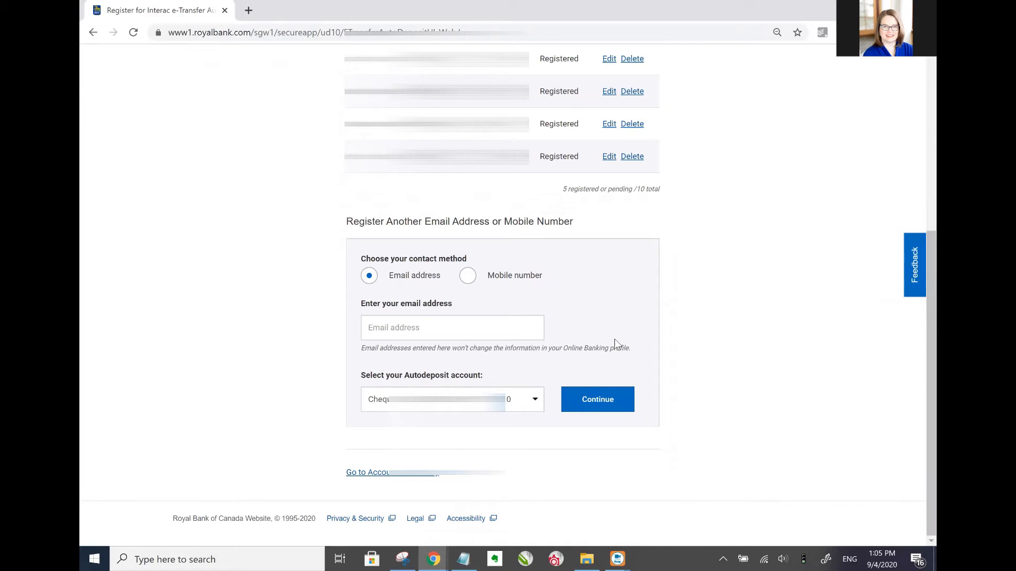
{"action": "left_click", "coordinate": [453, 327]}
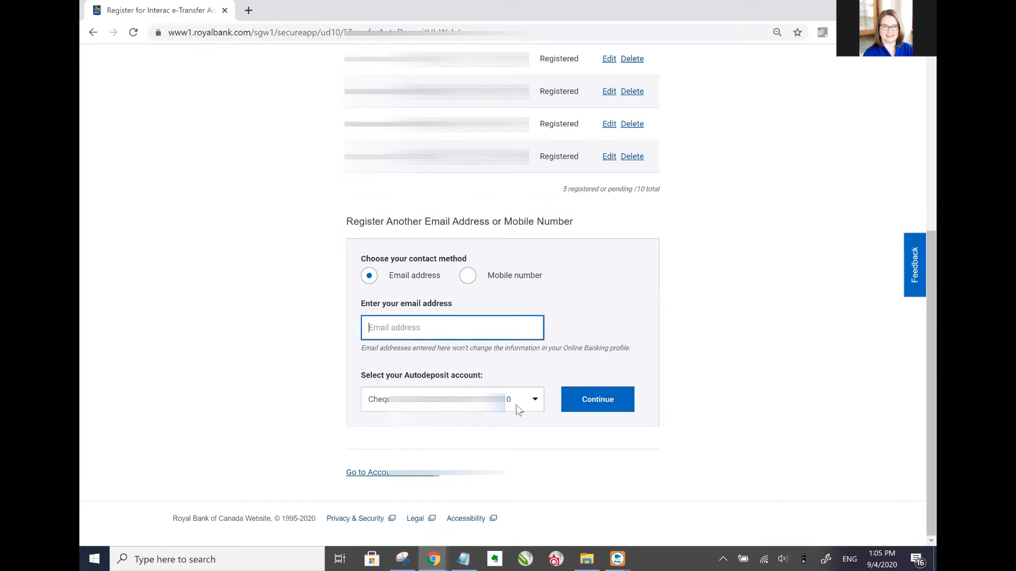
{"action": "left_click", "coordinate": [535, 399]}
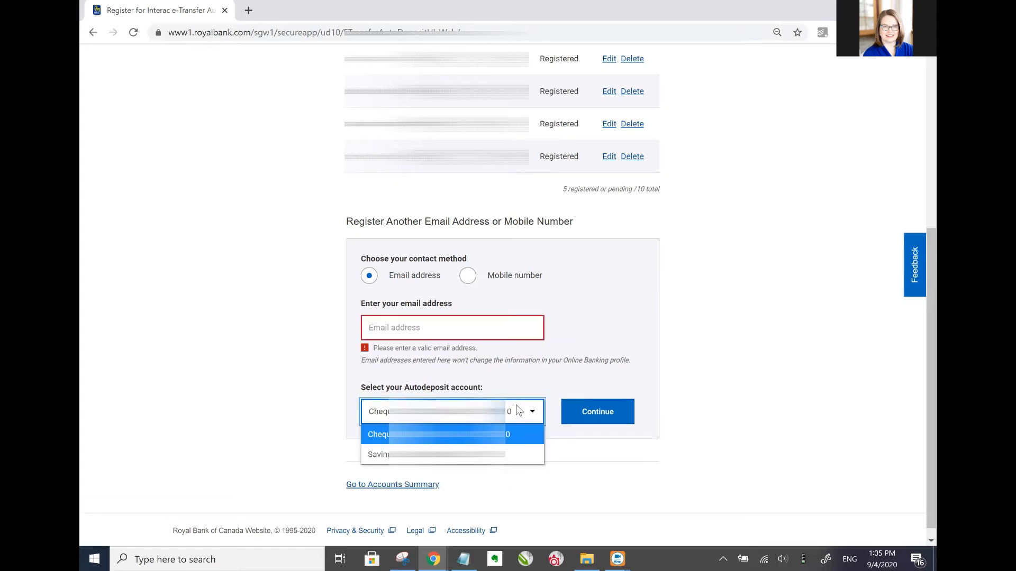
{"action": "mouse_move", "coordinate": [597, 412]}
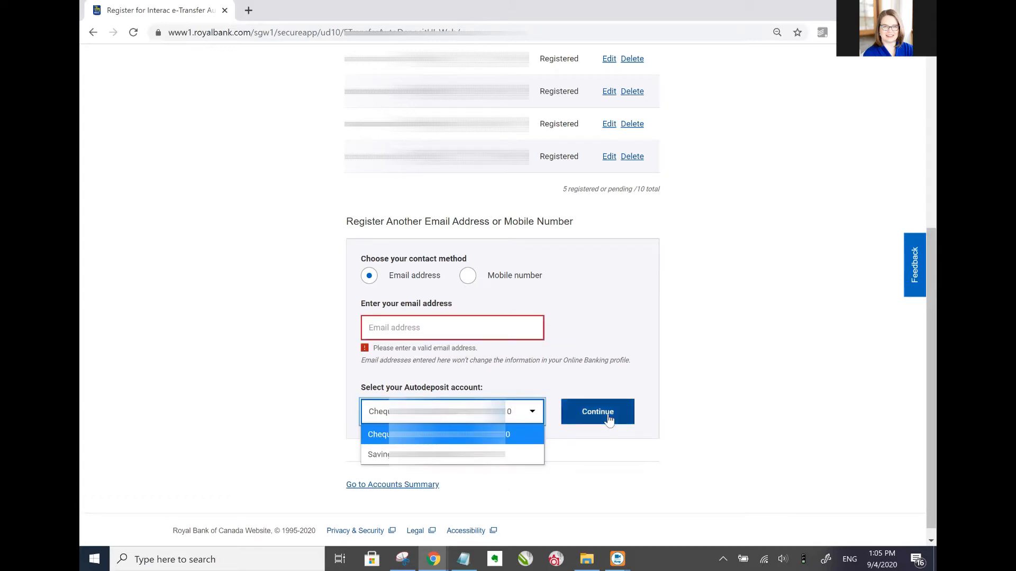
{"action": "left_click", "coordinate": [452, 327]}
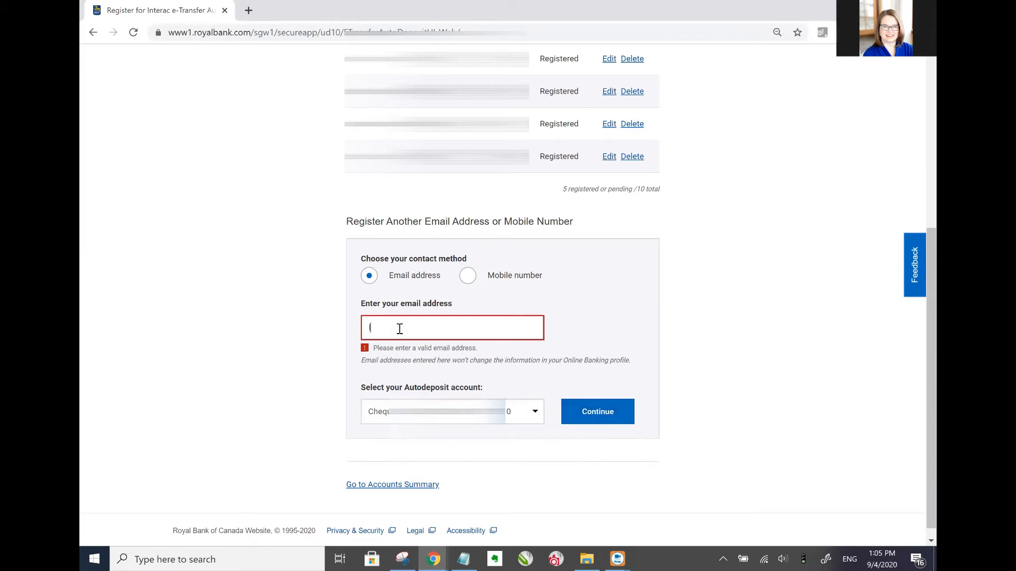
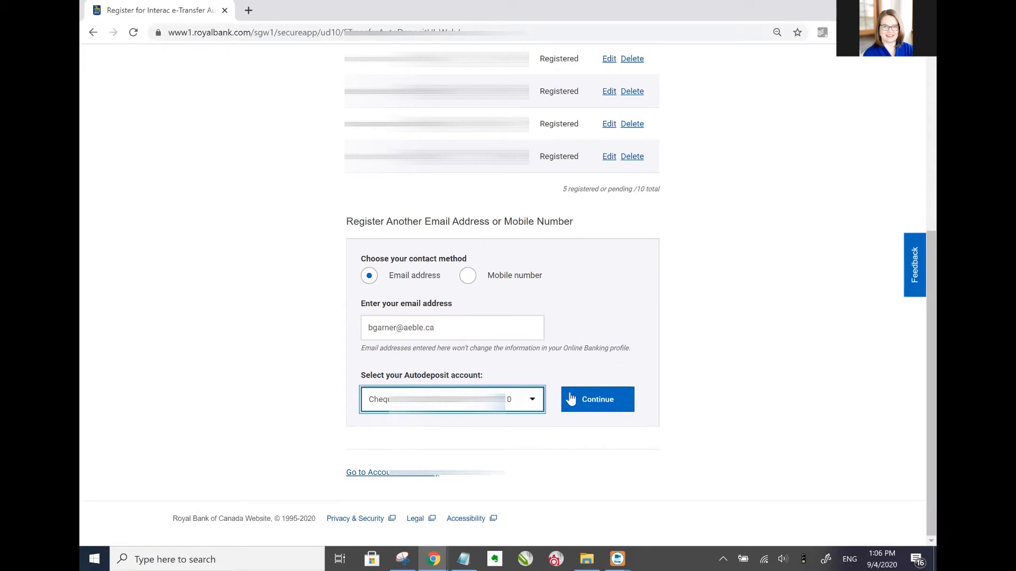
{"action": "left_click", "coordinate": [597, 399]}
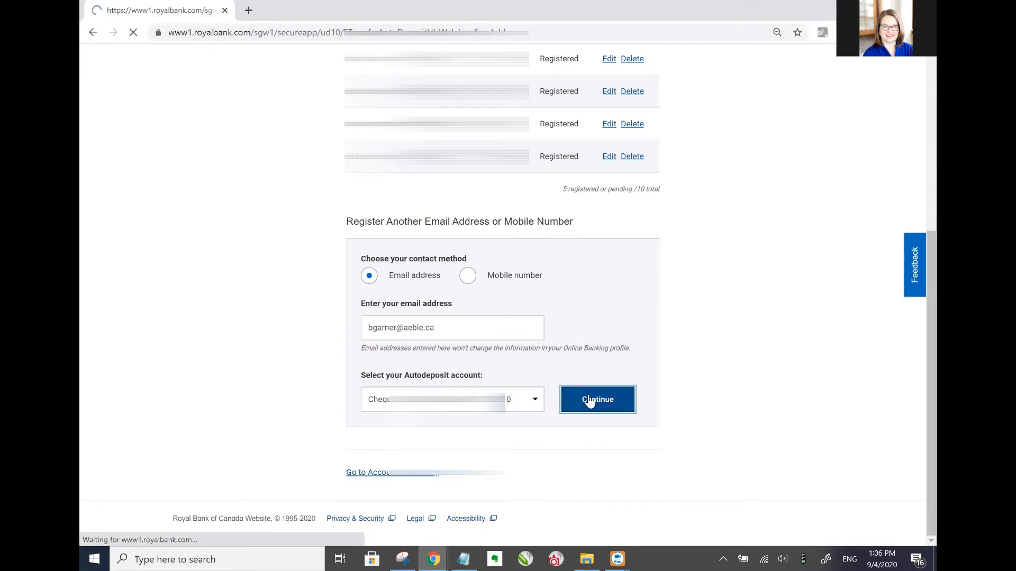
Review the new email, deposit account and free fee on the confirmation page
{"action": "left_click", "coordinate": [596, 399]}
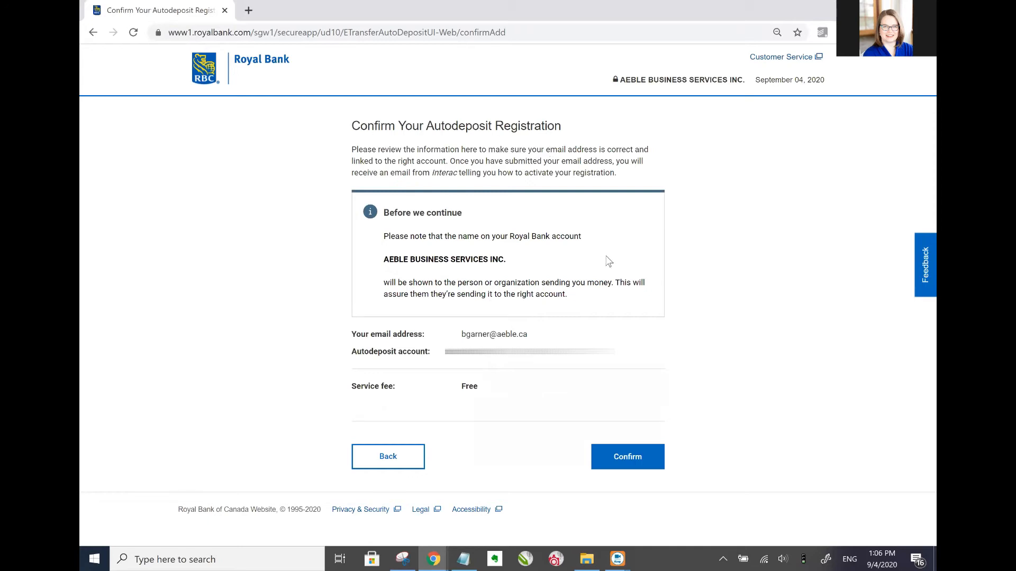
{"action": "mouse_move", "coordinate": [595, 386]}
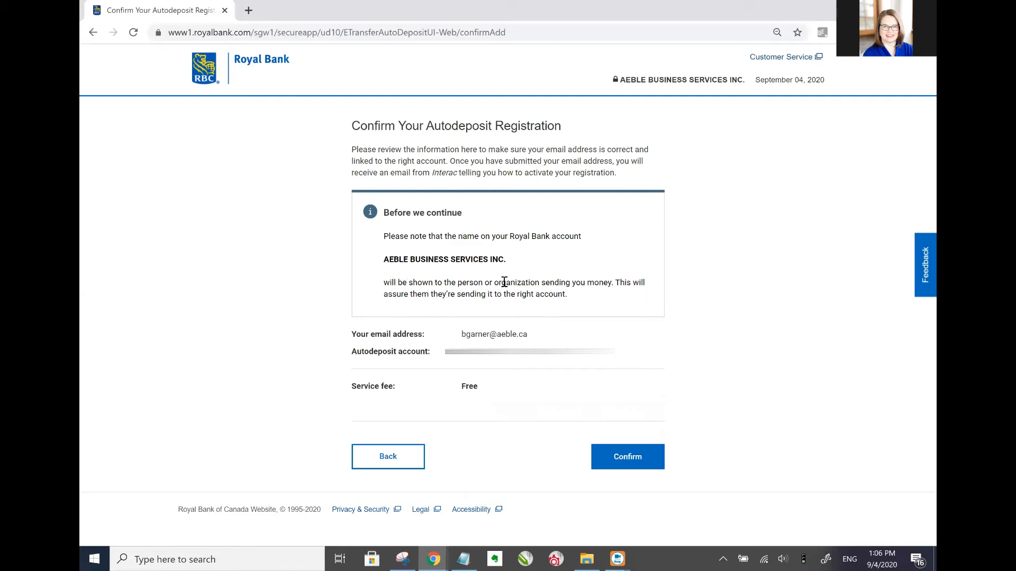
{"action": "mouse_move", "coordinate": [621, 318]}
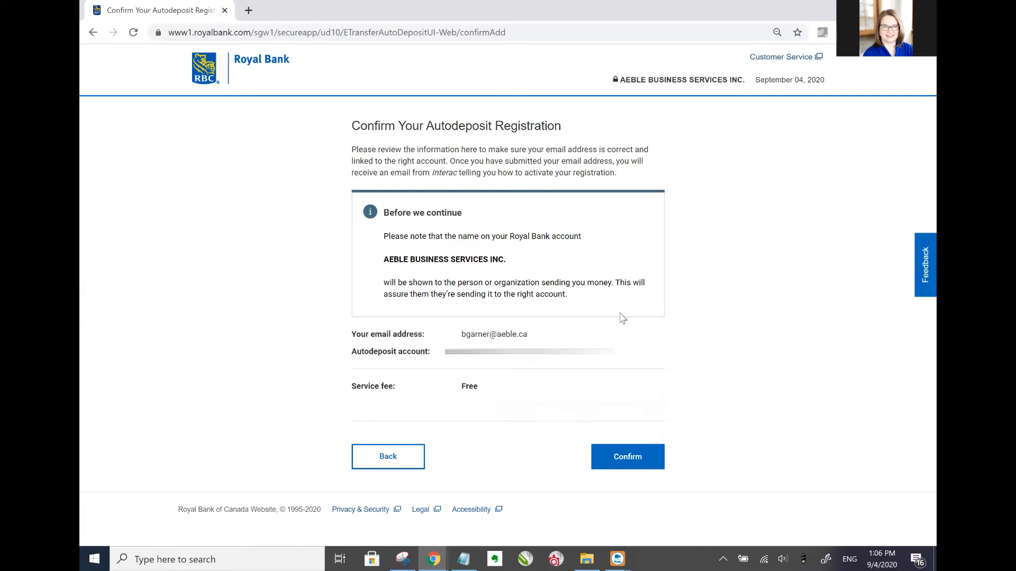
{"action": "mouse_move", "coordinate": [456, 416]}
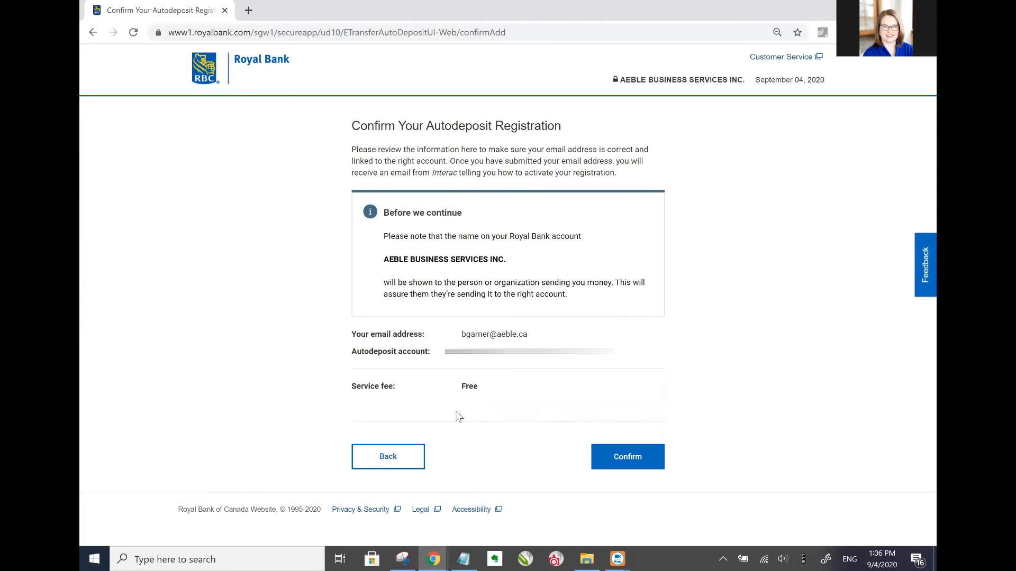
Confirm the Autodeposit registration so the new address is listed as Pending
{"action": "left_click", "coordinate": [626, 457]}
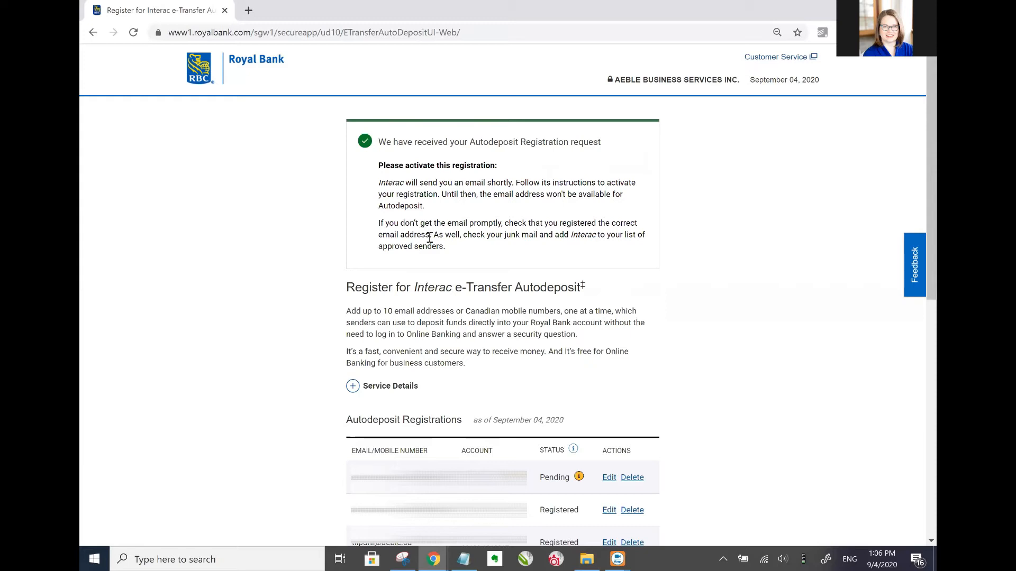
{"action": "mouse_move", "coordinate": [569, 183]}
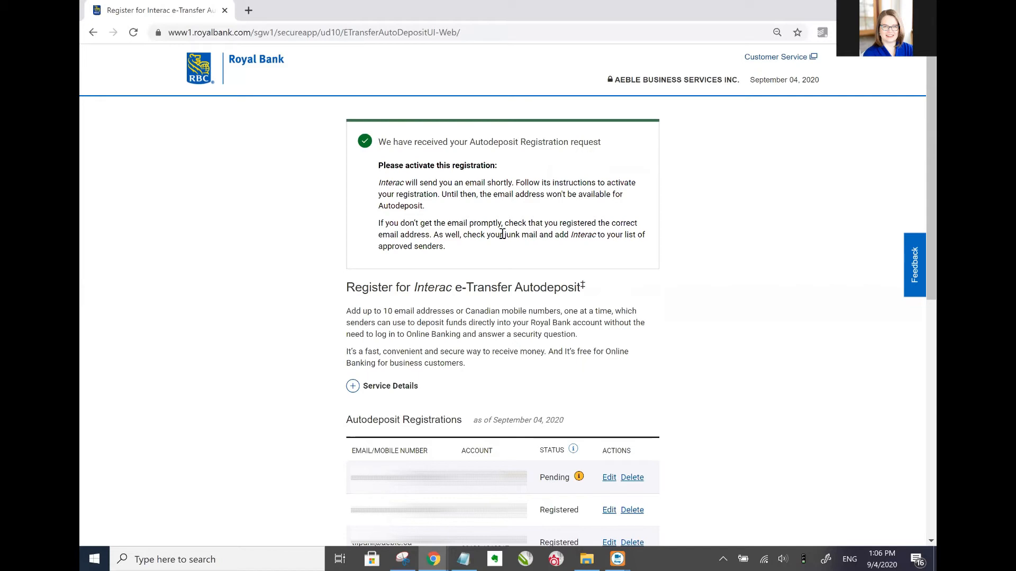
{"action": "mouse_move", "coordinate": [503, 252]}
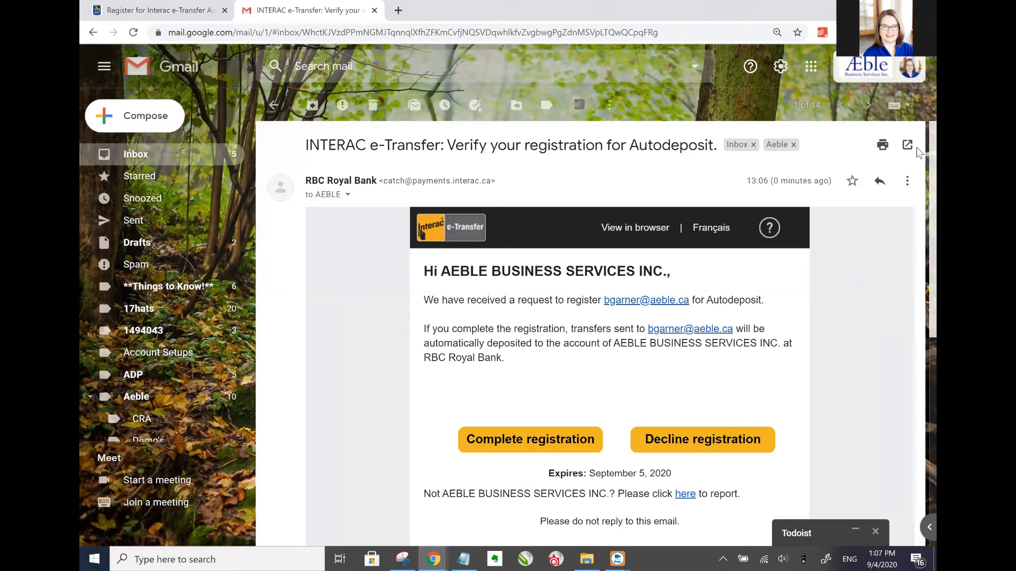
Follow the Complete registration link in the Interac verification email
{"action": "scroll", "scroll_direction": "down", "scroll_amount": 3}
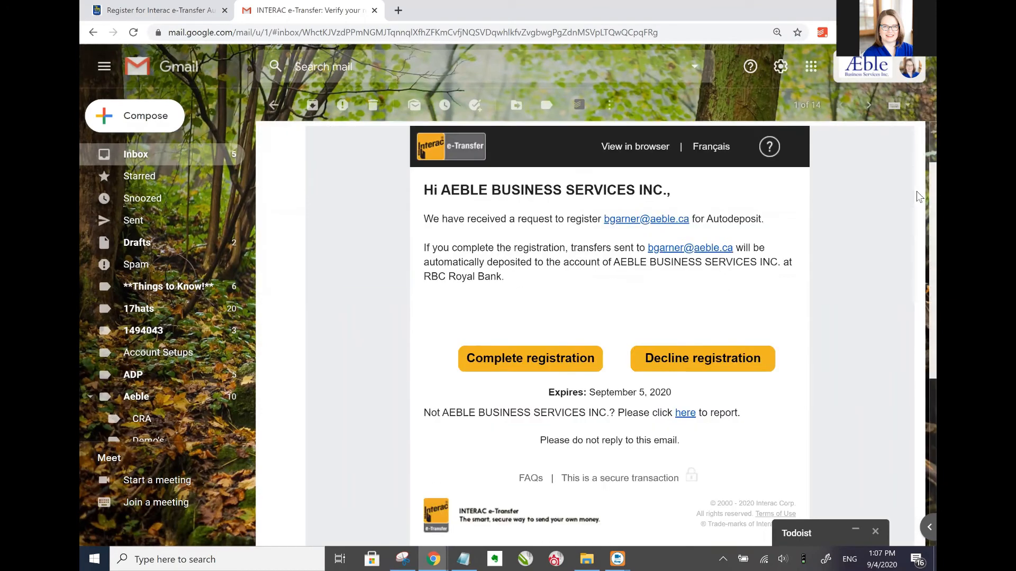
{"action": "scroll", "scroll_direction": "down", "scroll_amount": 3}
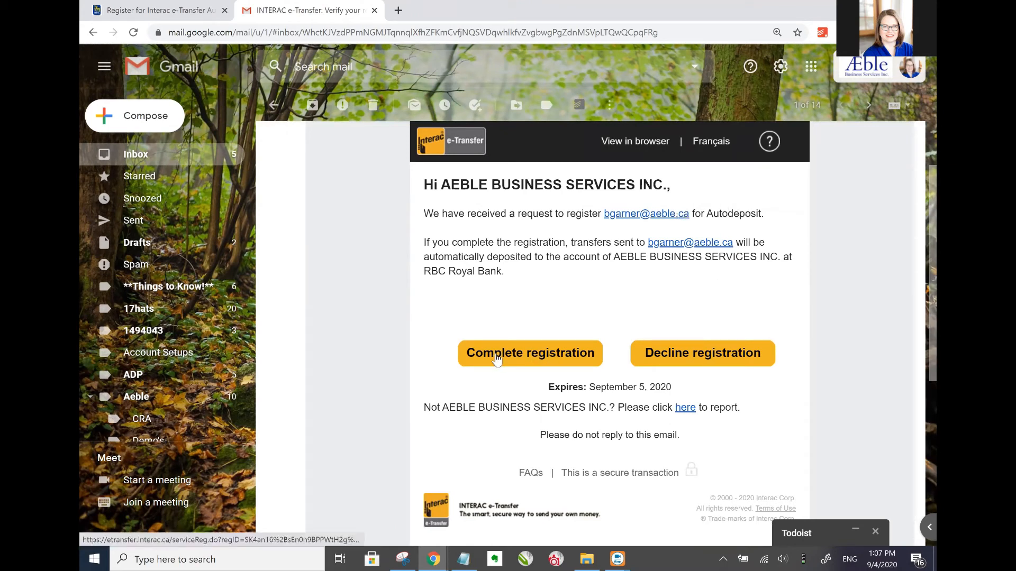
{"action": "left_click", "coordinate": [529, 352]}
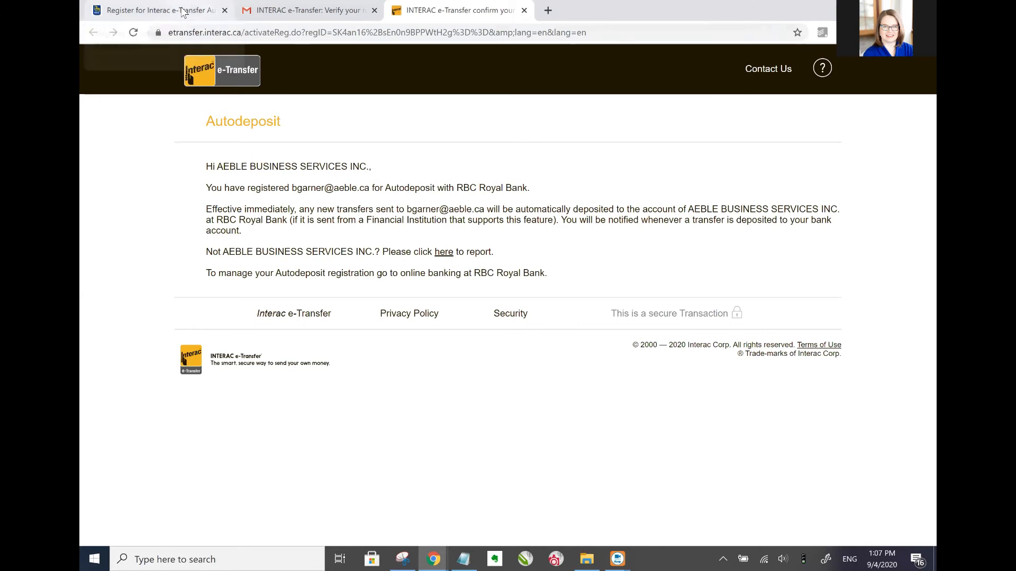
Return to the Royal Bank tab, where all six addresses show Registered
{"action": "left_click", "coordinate": [155, 9]}
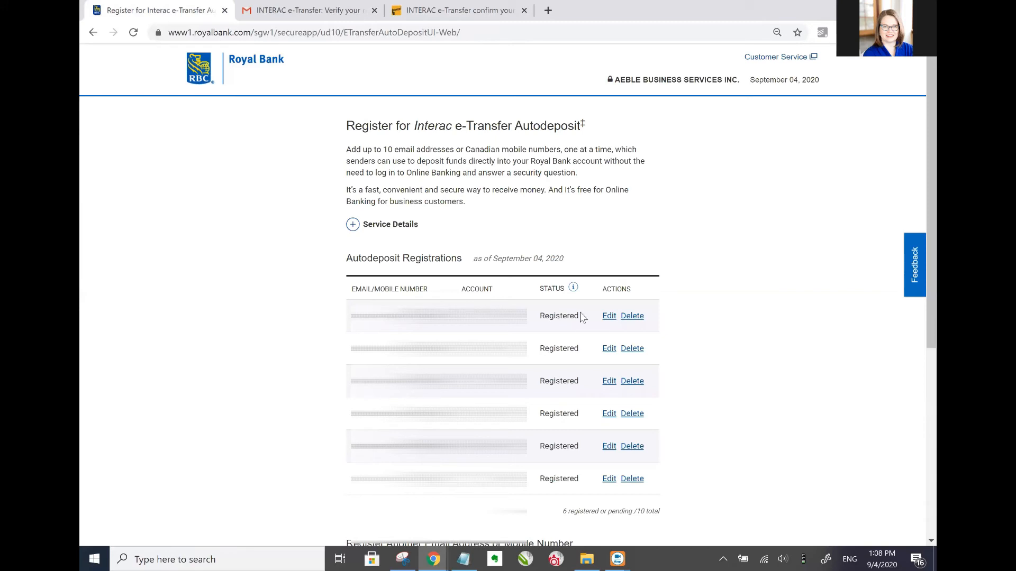
{"action": "mouse_move", "coordinate": [557, 310]}
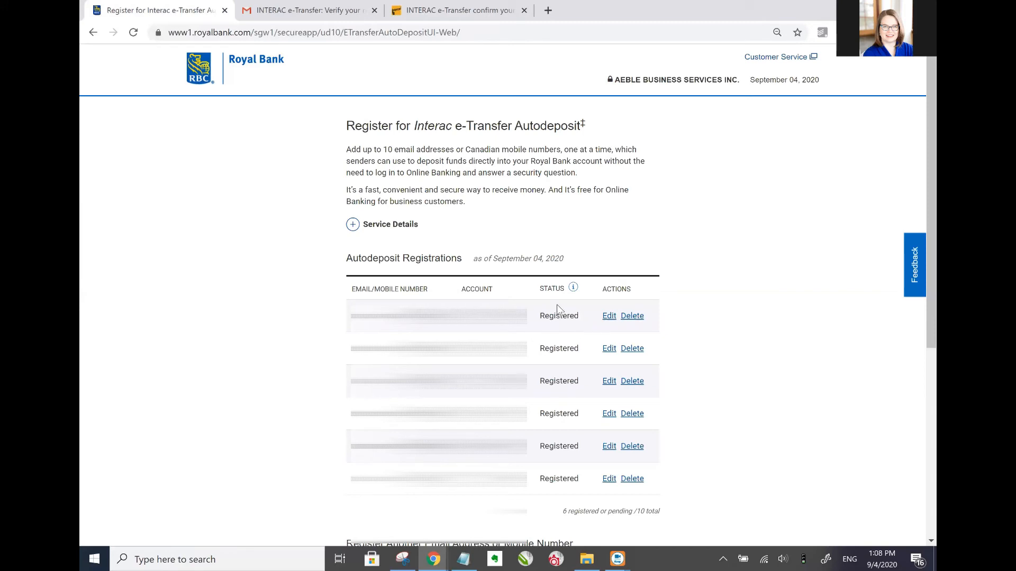
{"action": "mouse_move", "coordinate": [670, 300]}
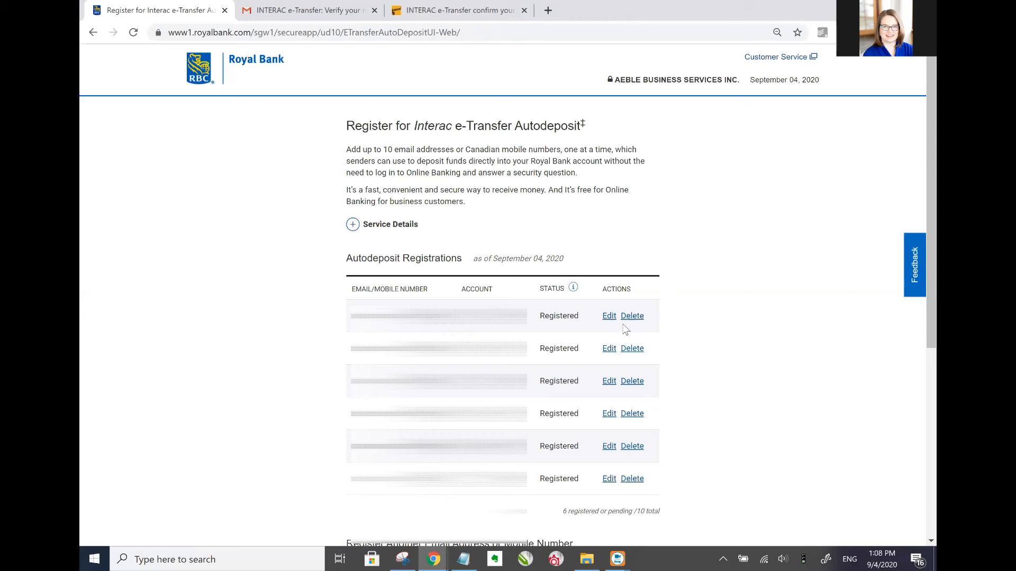
Delete the first Autodeposit registration and confirm, leaving five of ten registered
{"action": "left_click", "coordinate": [632, 315]}
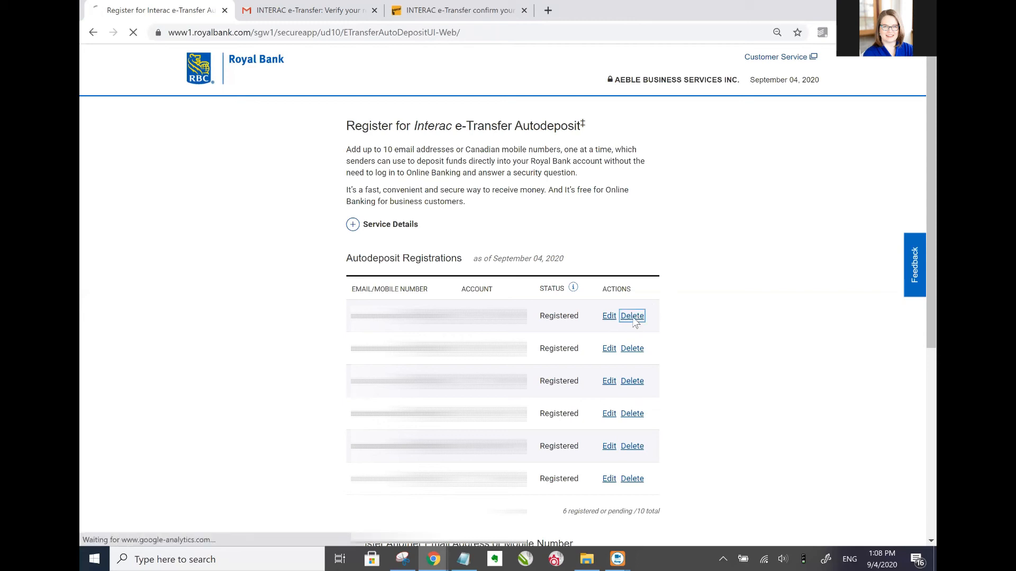
{"action": "left_click", "coordinate": [632, 315]}
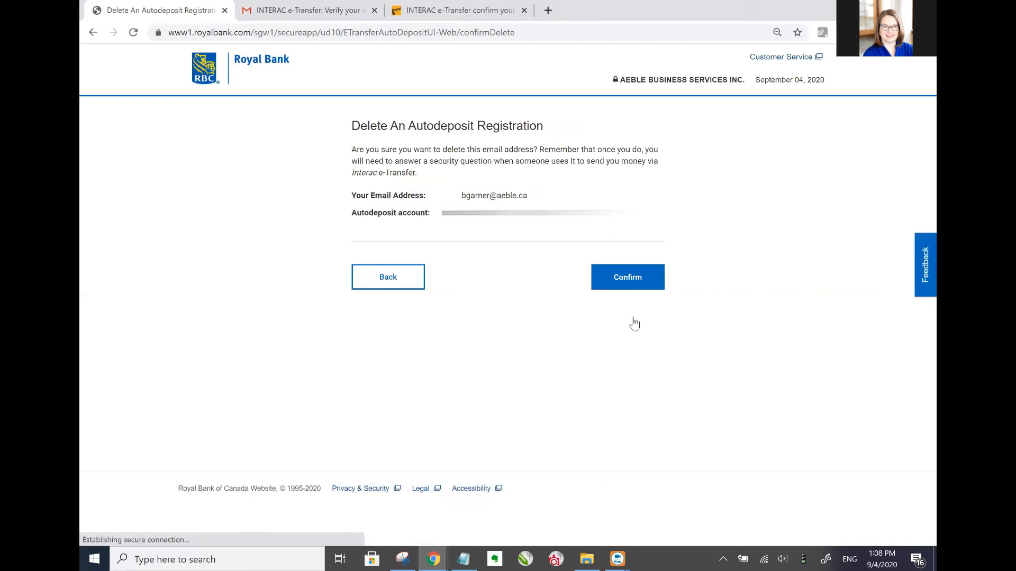
{"action": "mouse_move", "coordinate": [581, 242]}
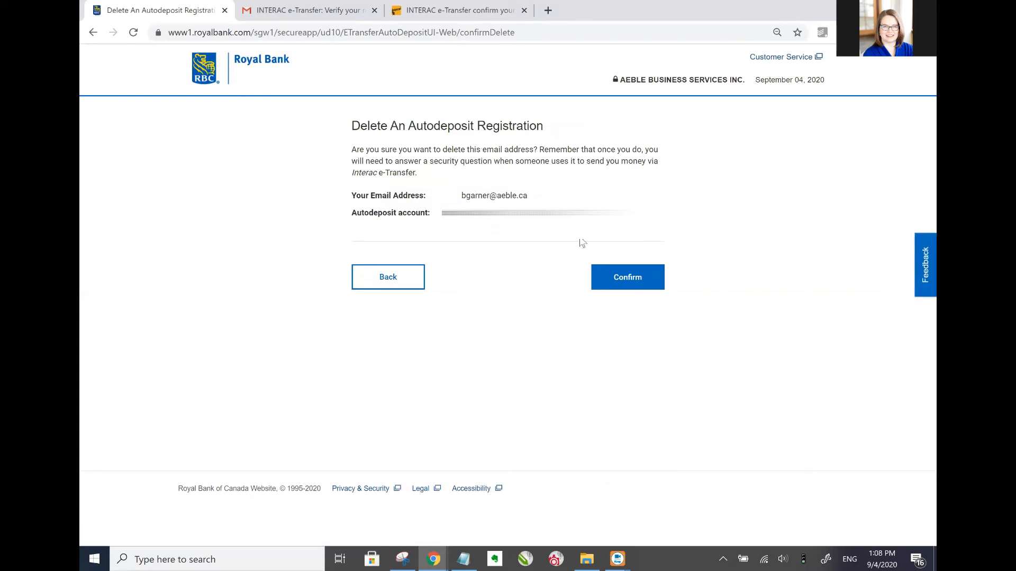
{"action": "left_click", "coordinate": [626, 277]}
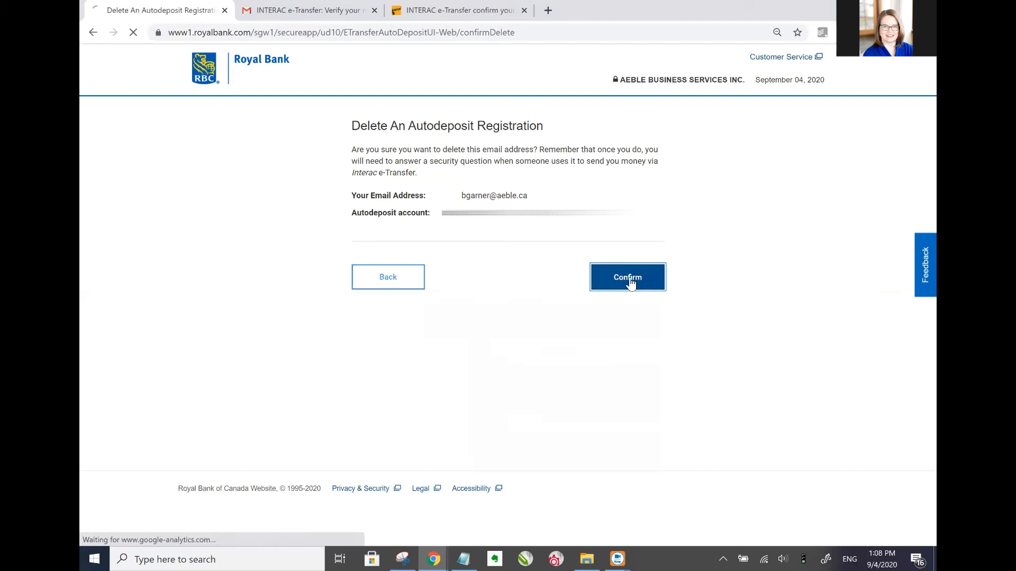
{"action": "left_click", "coordinate": [626, 276]}
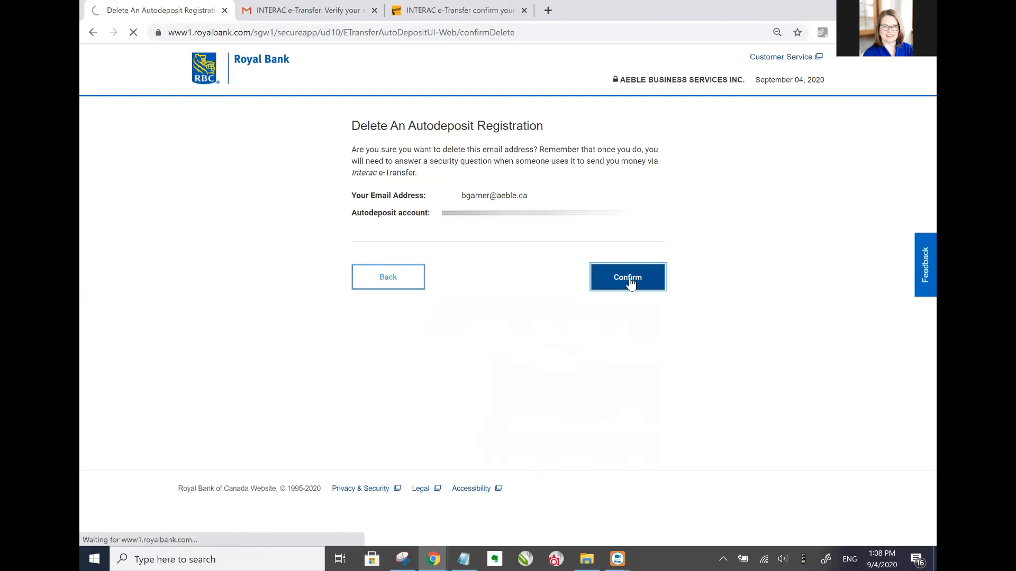
{"action": "left_click", "coordinate": [626, 277]}
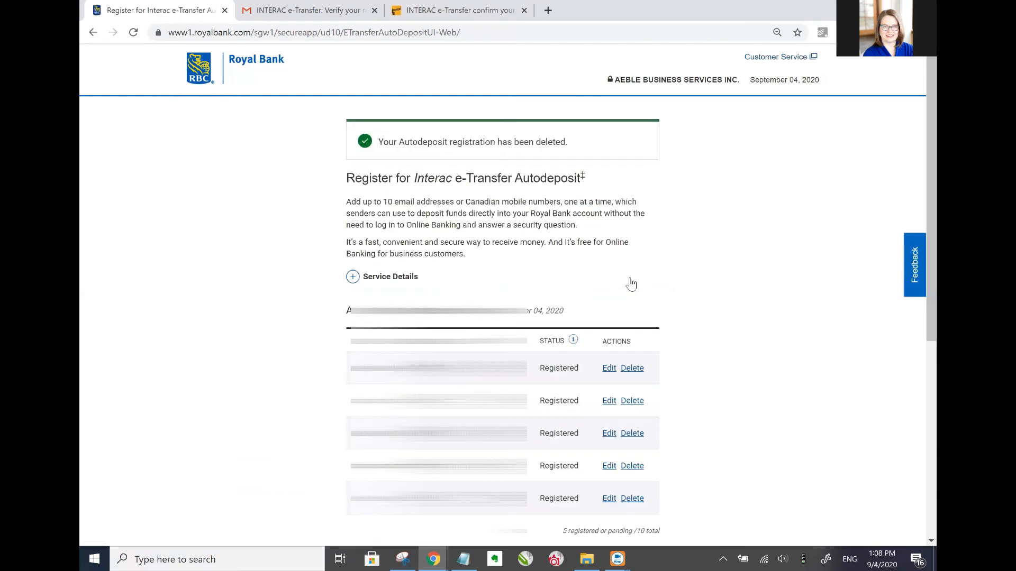